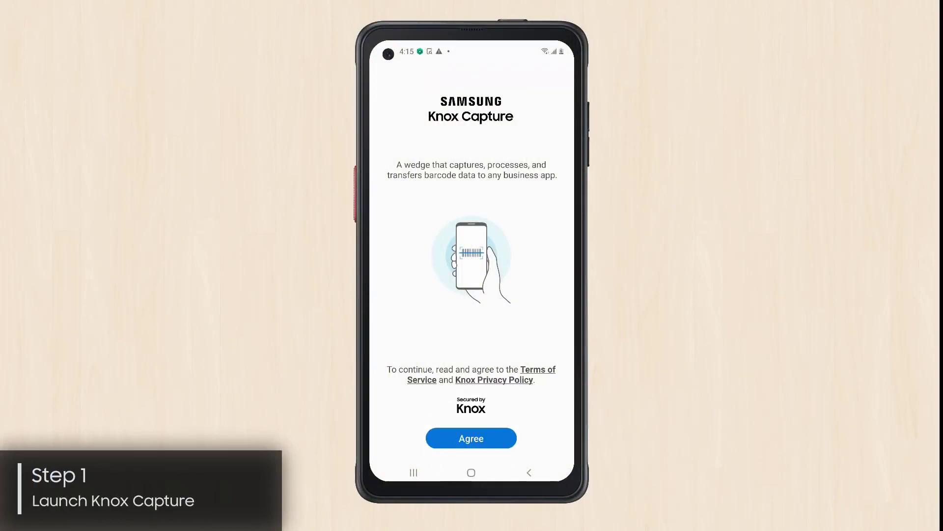
Agree to the Knox Capture terms and the Scandit partner agreements
{"action": "left_click", "coordinate": [471, 438]}
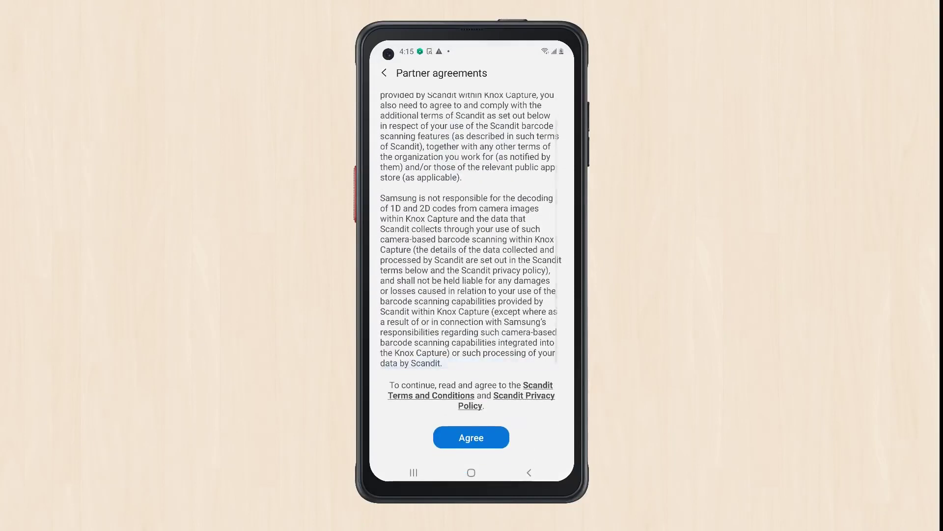
{"action": "left_click", "coordinate": [472, 437]}
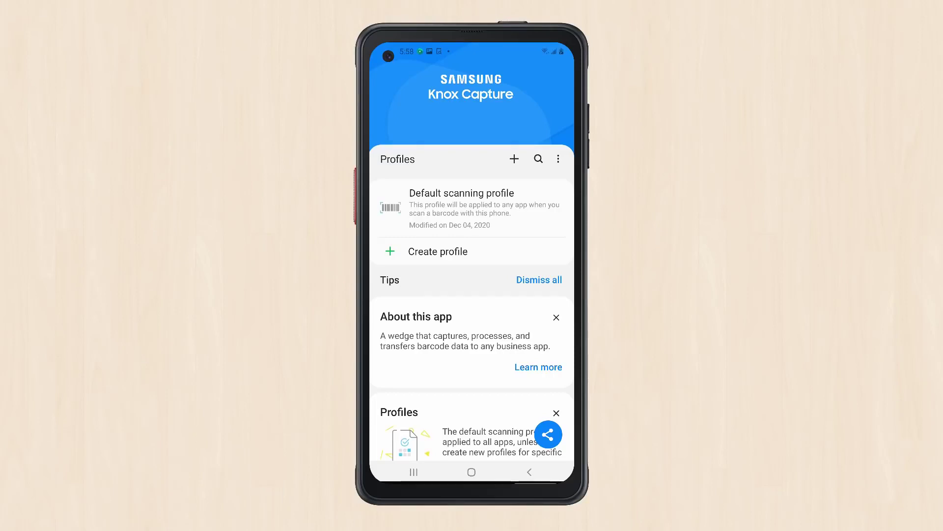
Create a new profile named 'Knox Capture Test'
{"action": "left_click", "coordinate": [438, 251]}
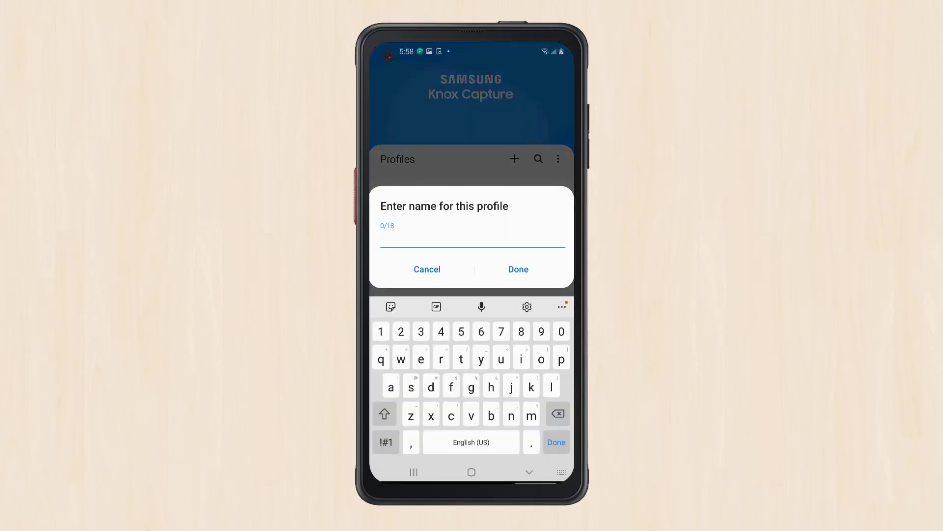
{"action": "type", "text": "Knox Capture T"}
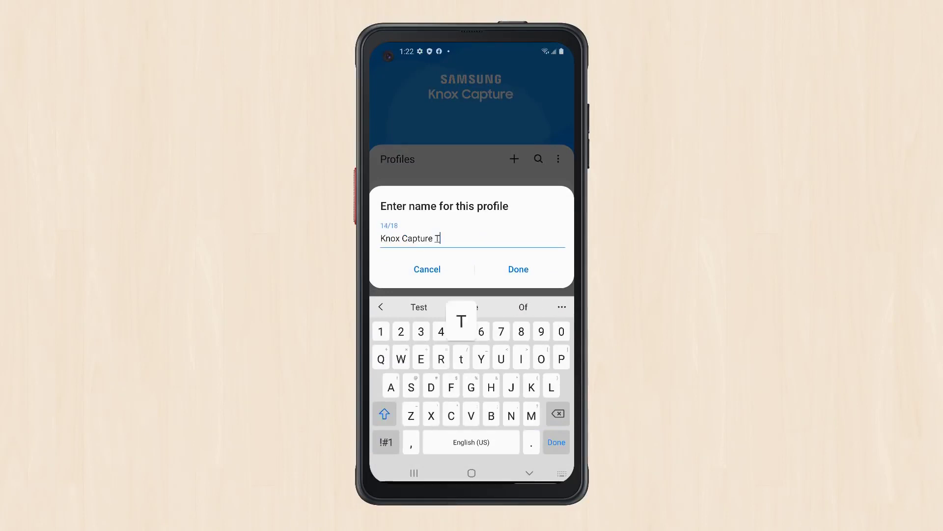
{"action": "left_click", "coordinate": [518, 269]}
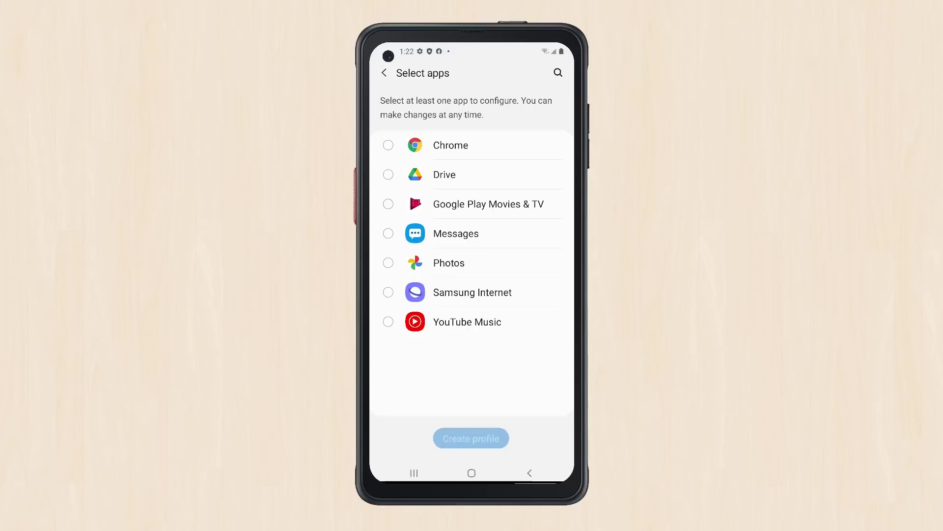
Link the profile to Samsung Internet's SBrowserMainActivity and create it
{"action": "left_click", "coordinate": [472, 292]}
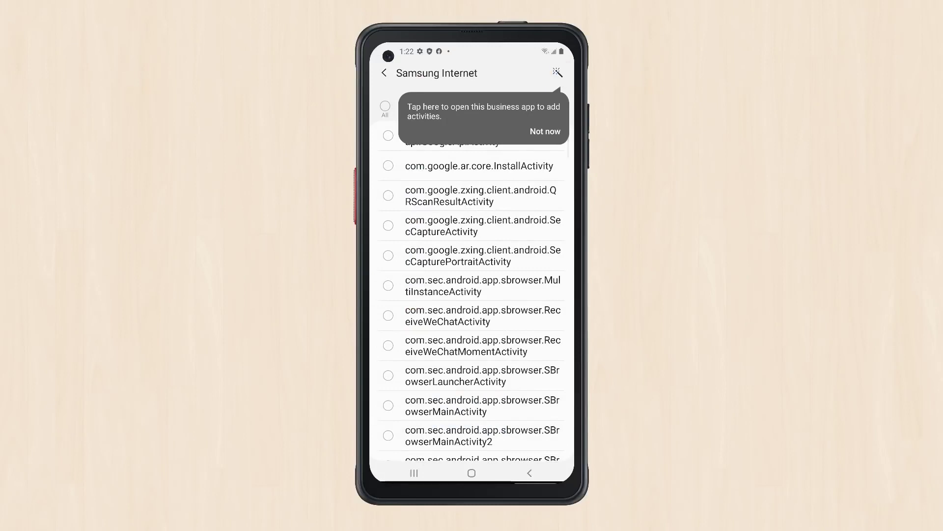
{"action": "left_click", "coordinate": [545, 131]}
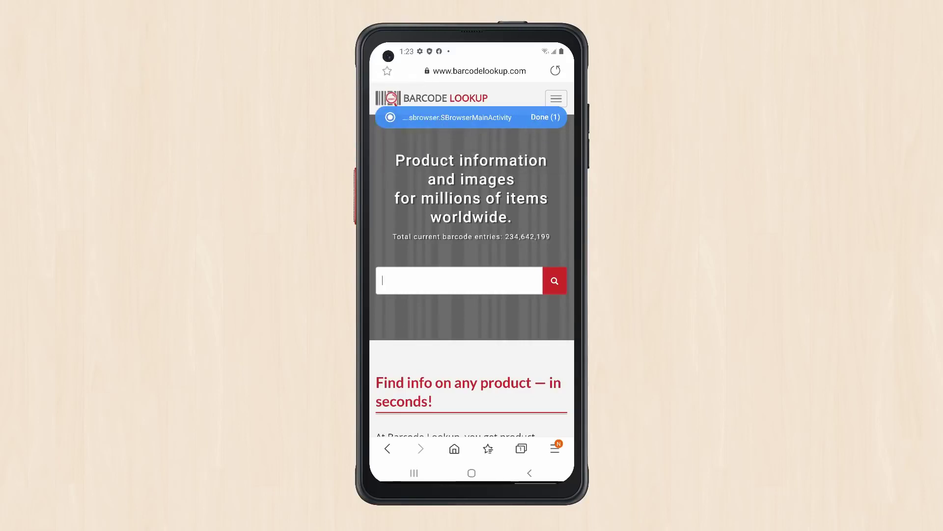
{"action": "left_click", "coordinate": [456, 117]}
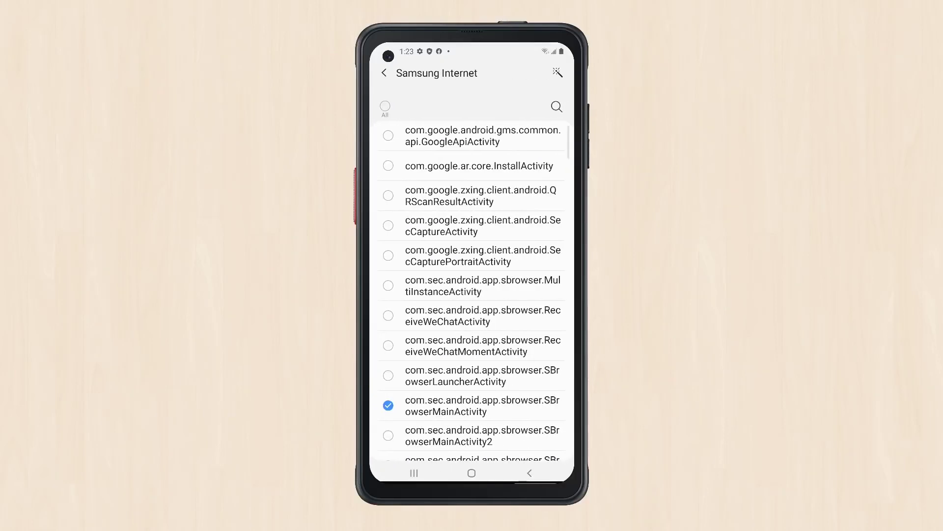
{"action": "left_click", "coordinate": [384, 73]}
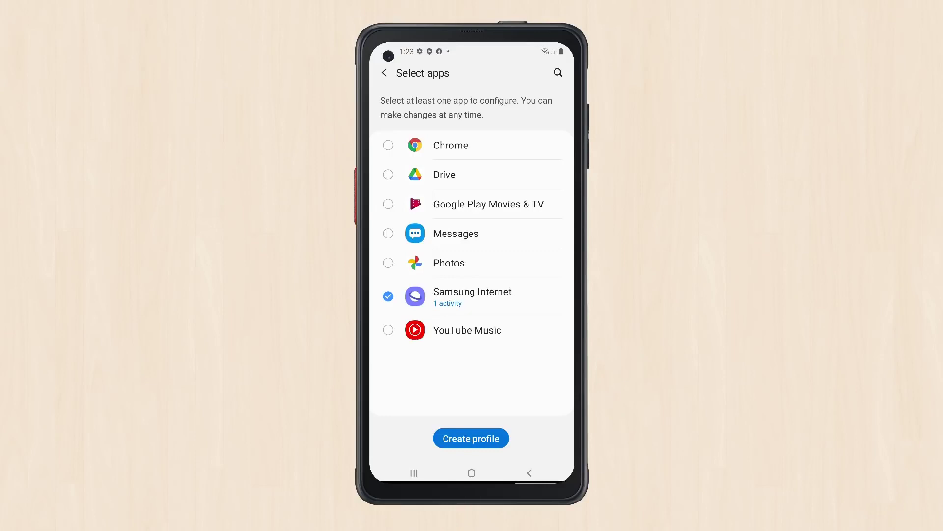
{"action": "left_click", "coordinate": [471, 438]}
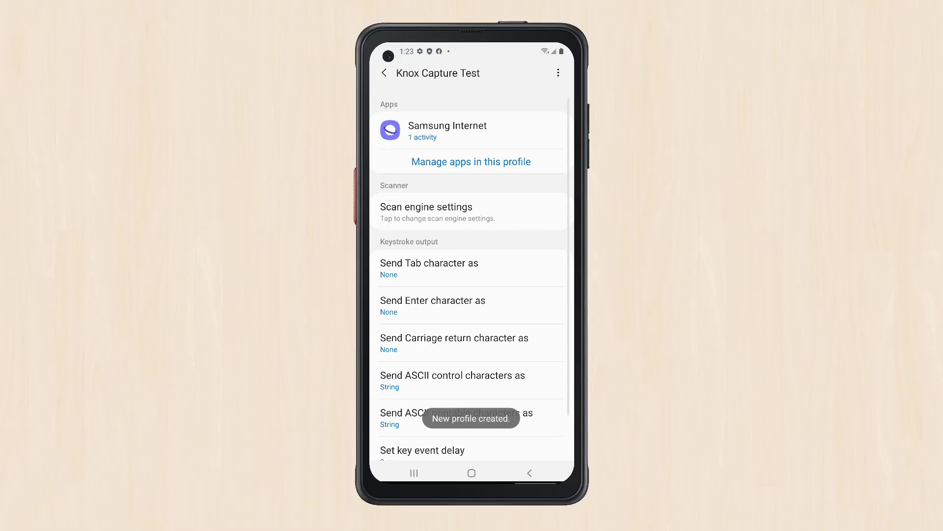
Enable Micro QR under Scan engine settings > Barcode types and save
{"action": "left_click", "coordinate": [471, 210]}
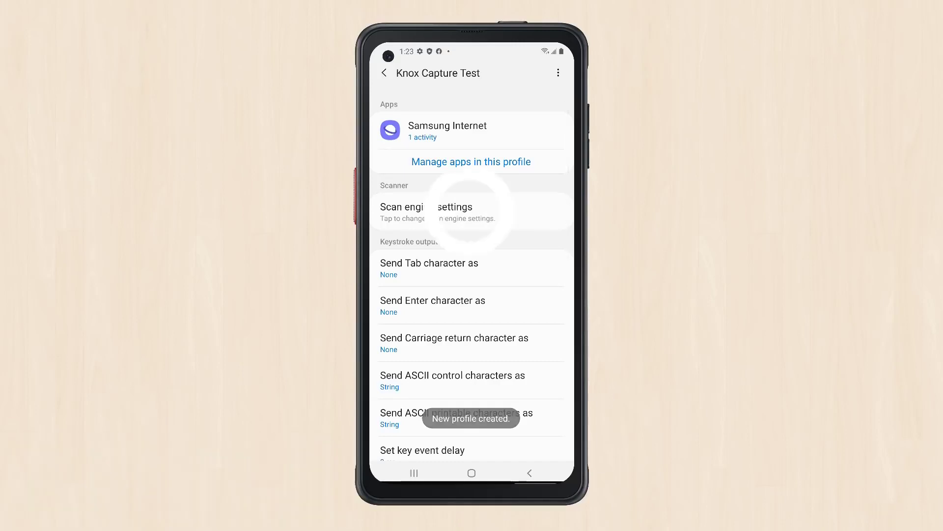
{"action": "left_click", "coordinate": [435, 212]}
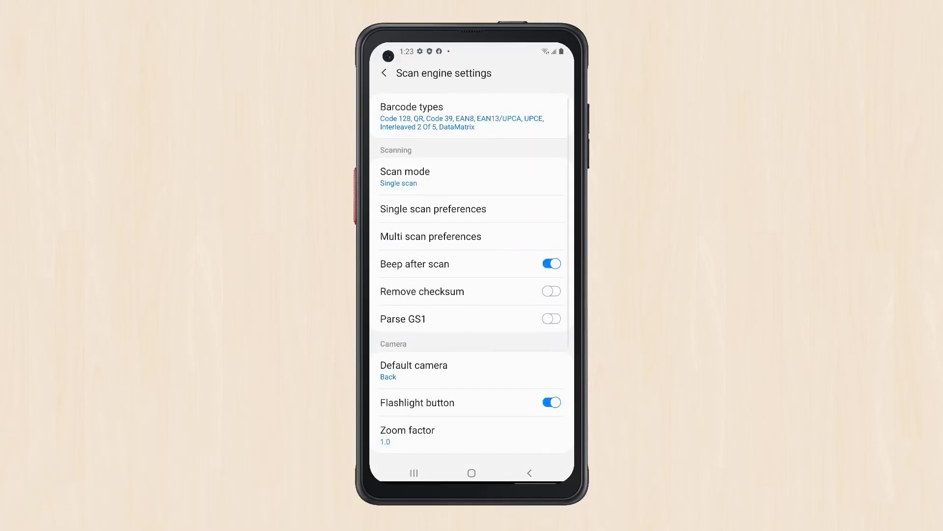
{"action": "left_click", "coordinate": [471, 118]}
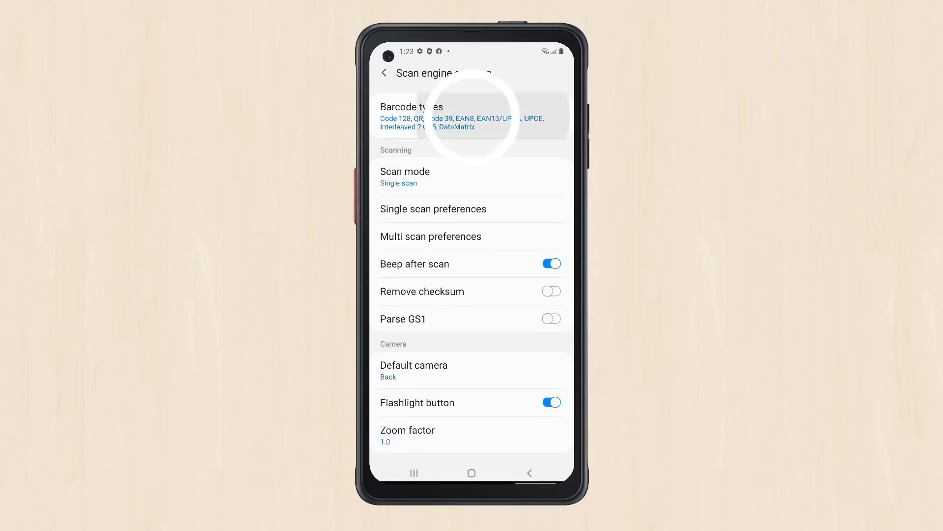
{"action": "left_click", "coordinate": [471, 117]}
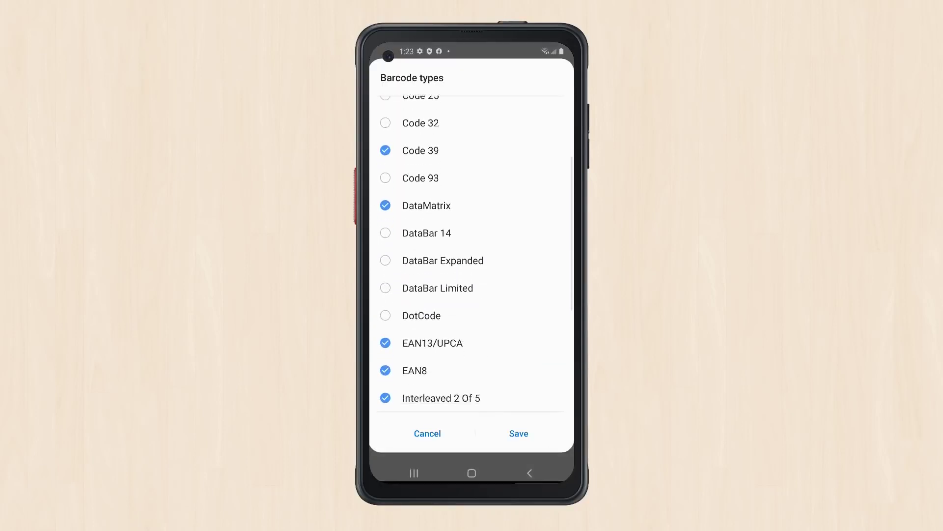
{"action": "scroll", "scroll_direction": "down", "scroll_amount": 3}
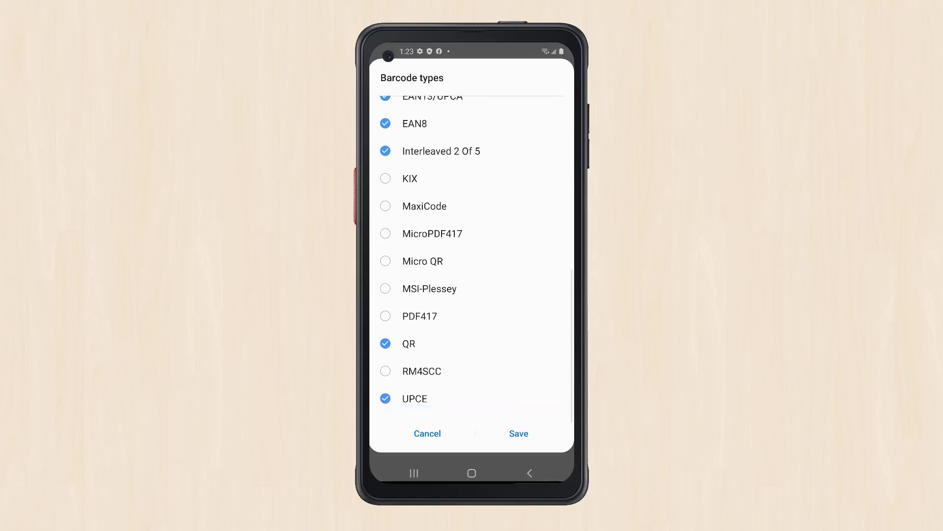
{"action": "left_click", "coordinate": [519, 433]}
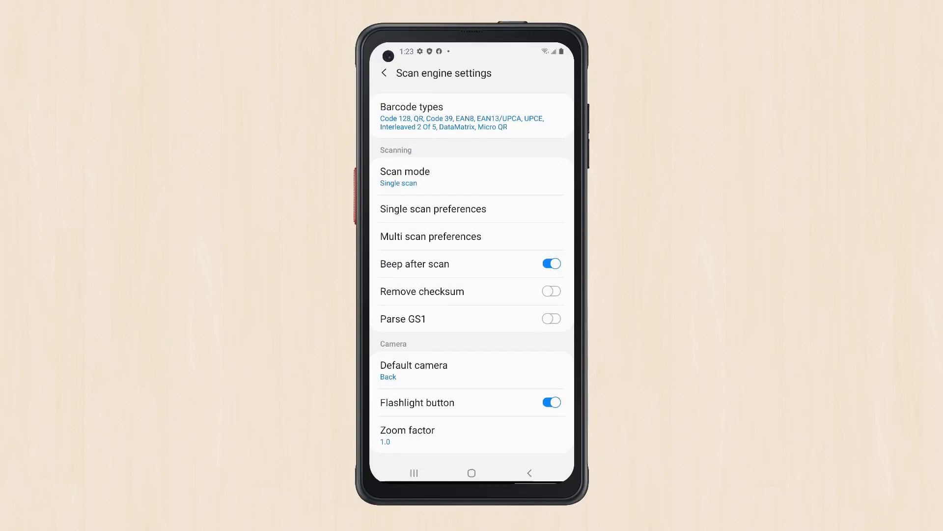
{"action": "left_click", "coordinate": [384, 73]}
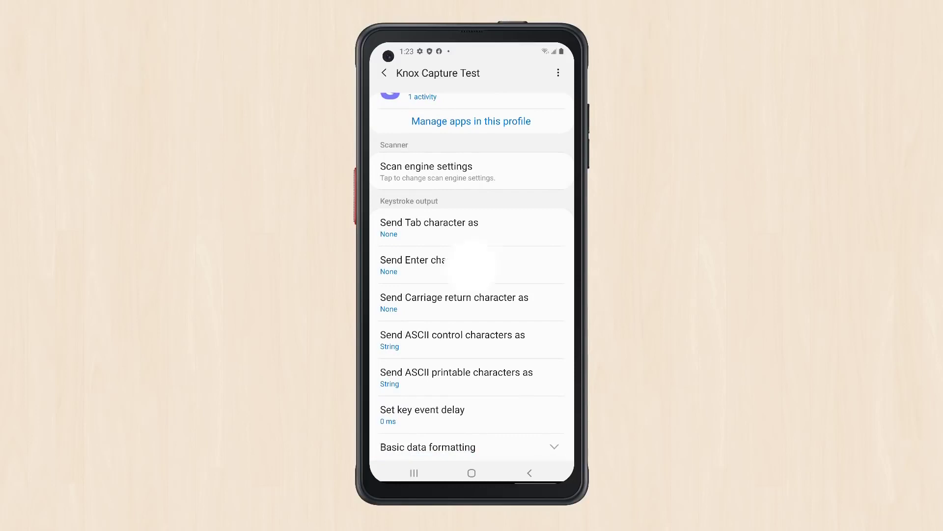
Send Enter as a key event and turn on Append Enter character
{"action": "left_click", "coordinate": [429, 265]}
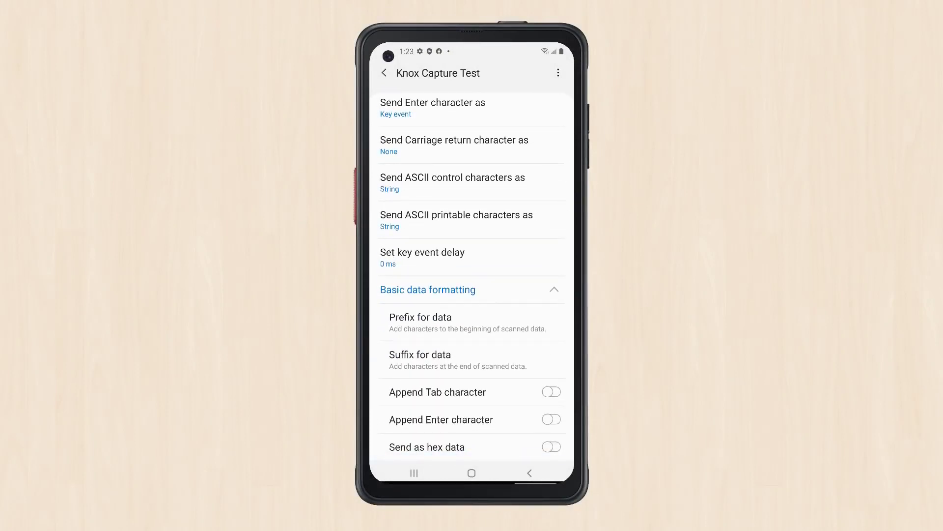
{"action": "left_click", "coordinate": [550, 419]}
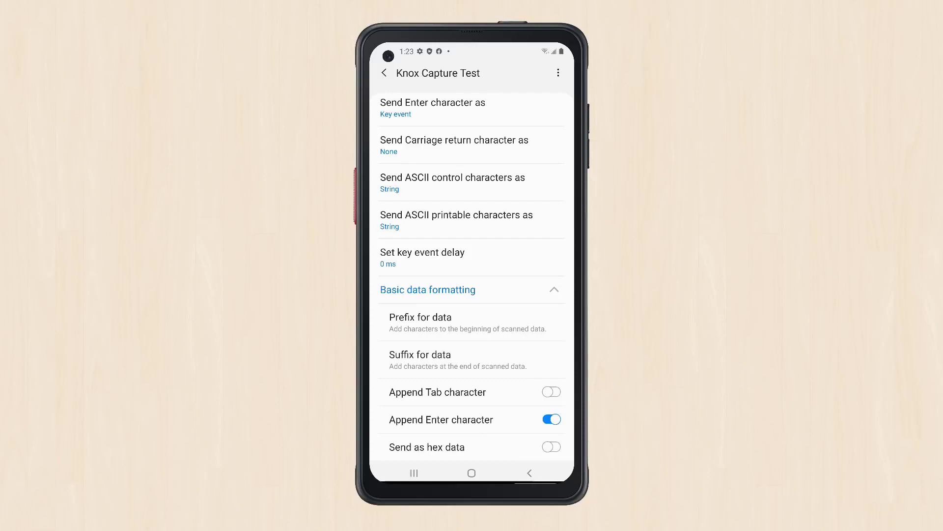
{"action": "left_click", "coordinate": [383, 73]}
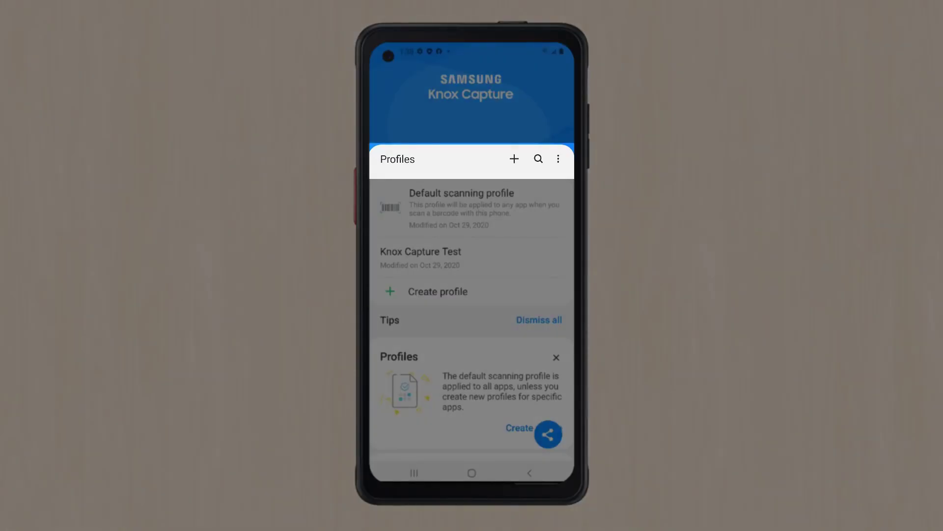
Choose Test apps from the Profiles screen's three-dot menu
{"action": "left_click", "coordinate": [557, 158]}
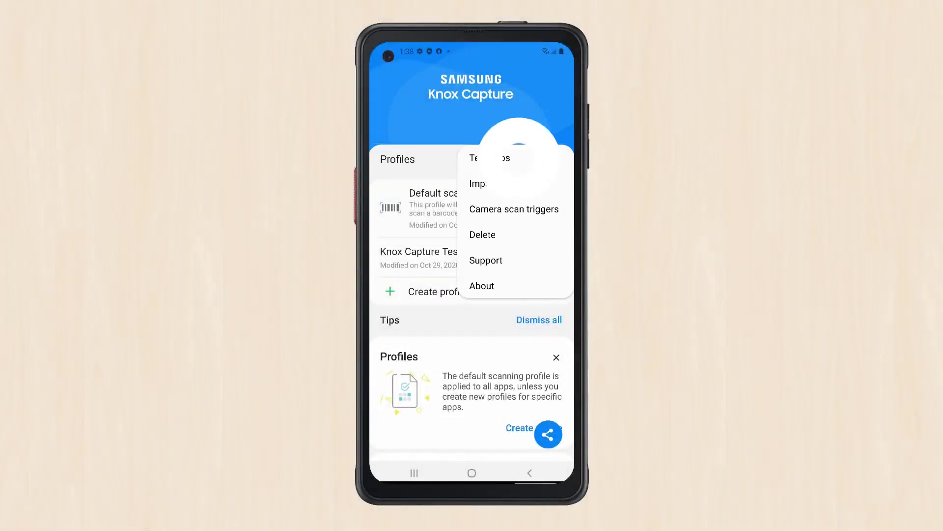
{"action": "left_click", "coordinate": [481, 158]}
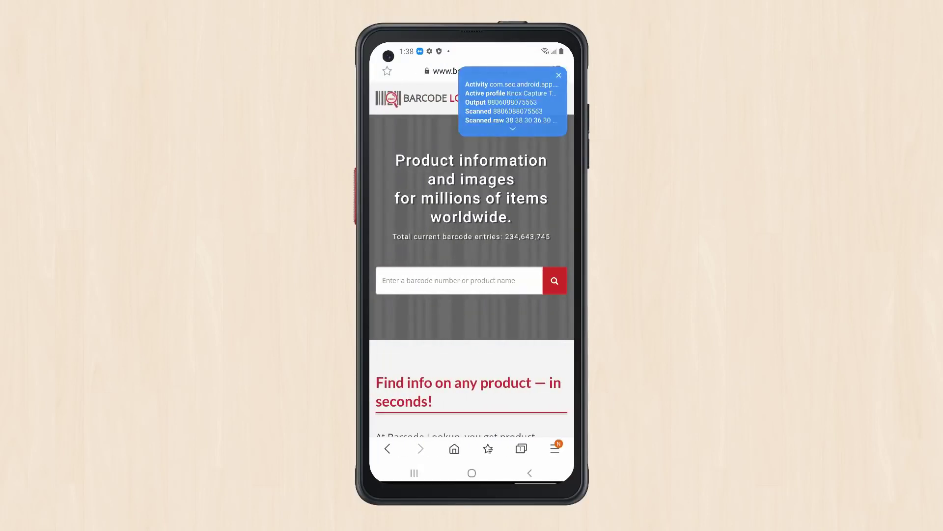
{"action": "left_click", "coordinate": [513, 129]}
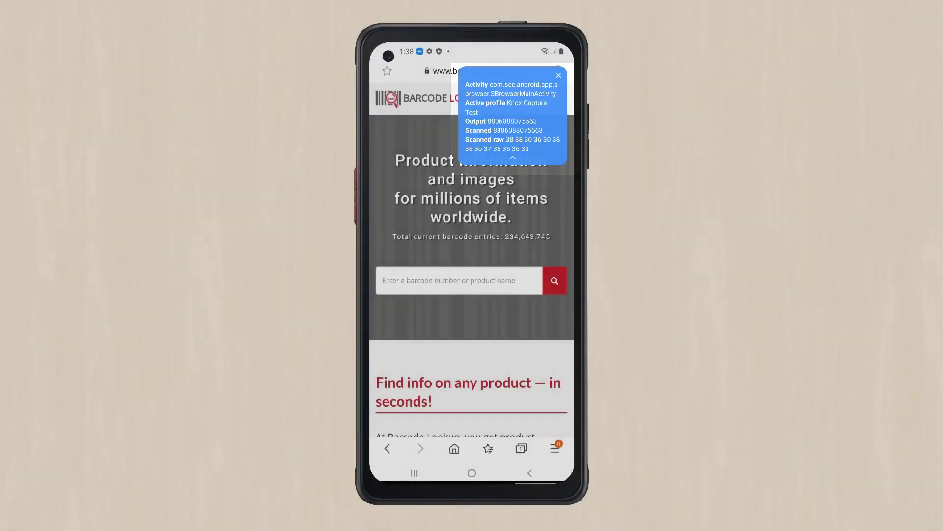
{"action": "left_click", "coordinate": [557, 74]}
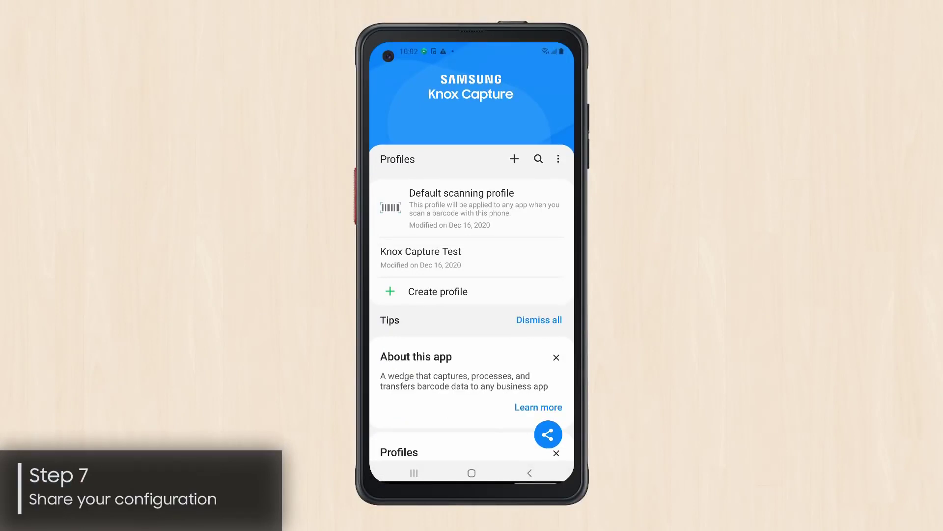
{"action": "left_click", "coordinate": [548, 435]}
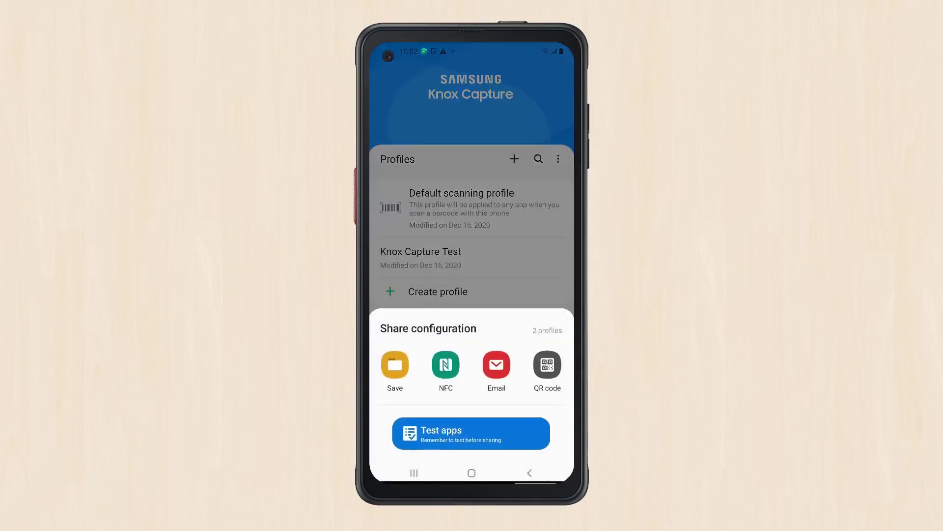